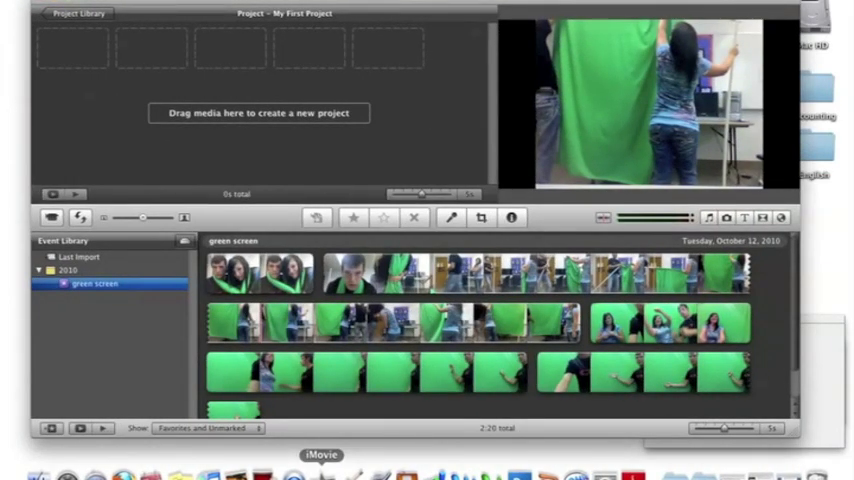
mouse_move(164, 304)
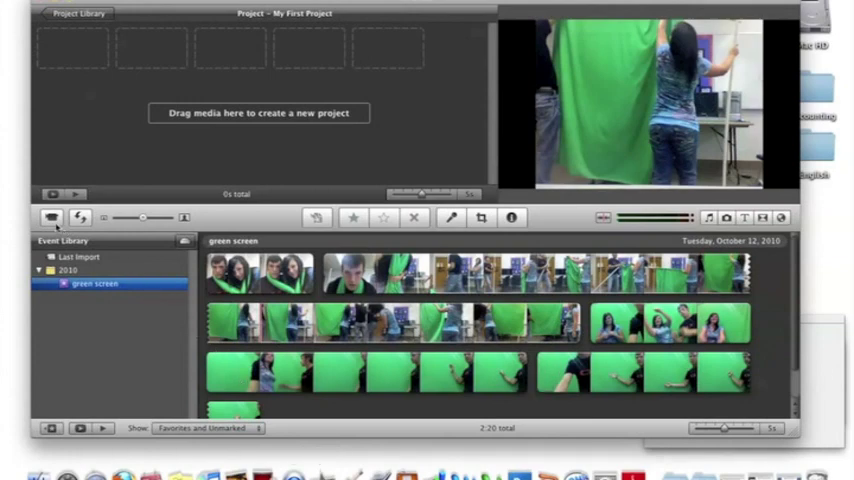
Start live capture from the Built-in iSight camera for the green-screen footage.
left_click(49, 218)
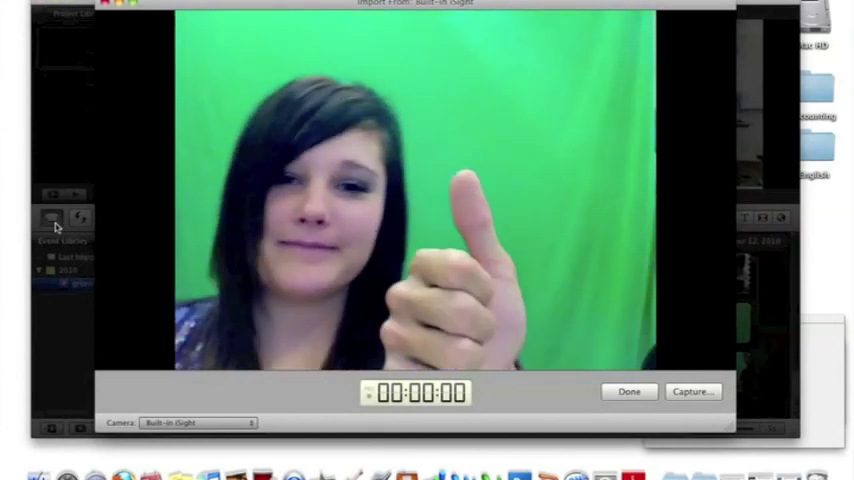
left_click(629, 391)
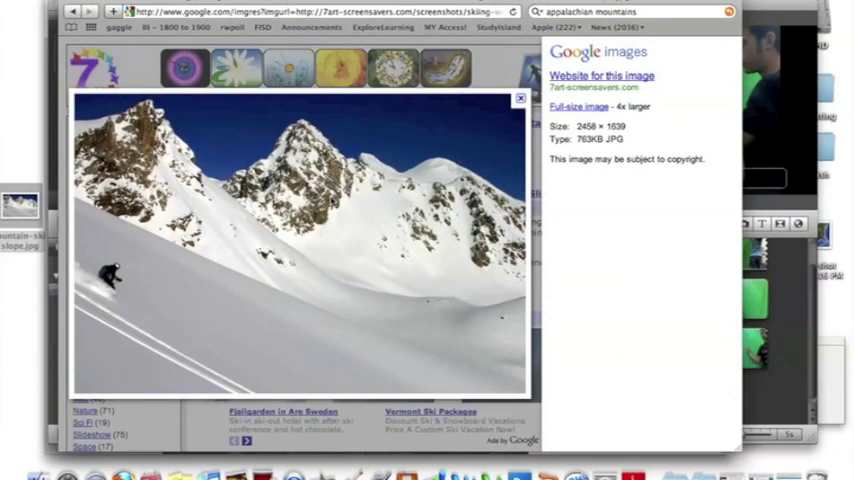
mouse_move(333, 200)
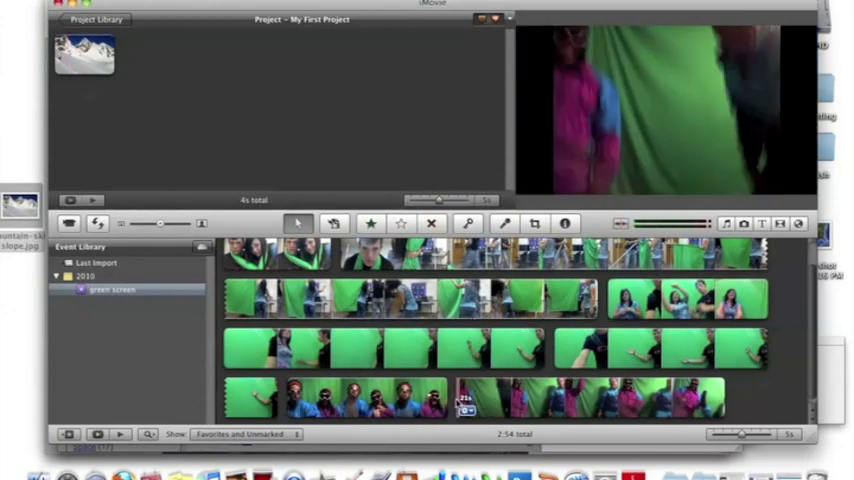
Set the ski-slope photo clip's duration to 22 seconds via Clip Adjustments.
left_click(535, 397)
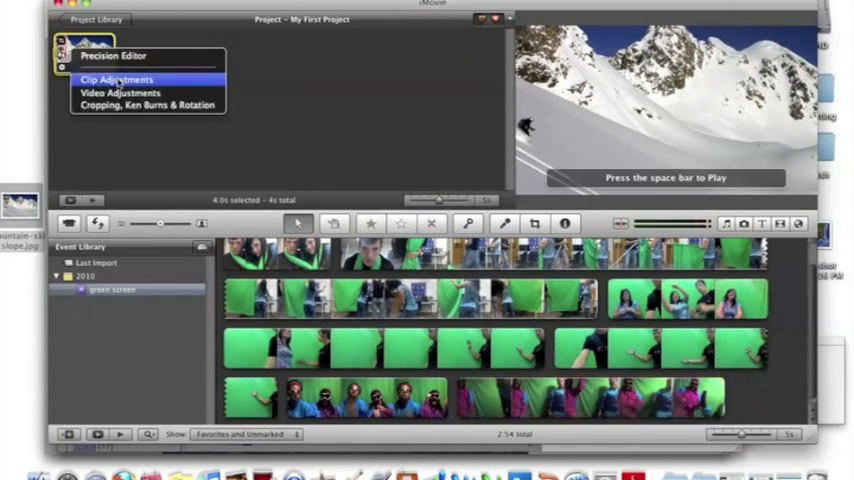
left_click(116, 79)
type("22")
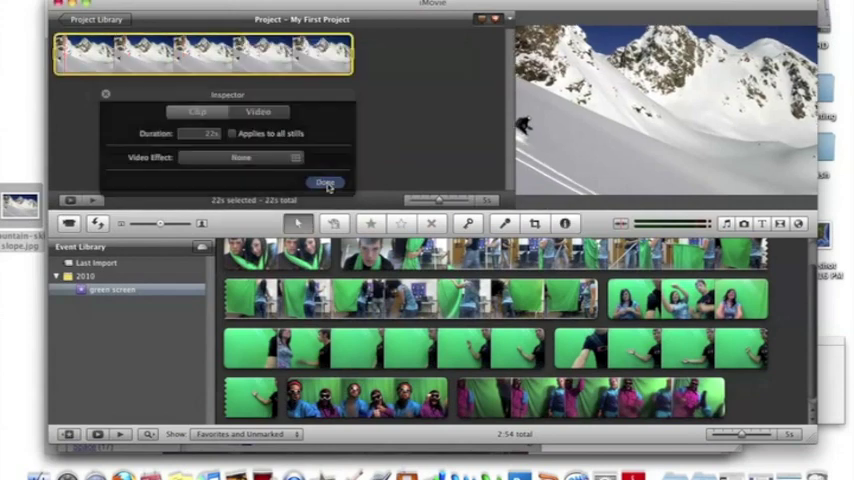
left_click(325, 182)
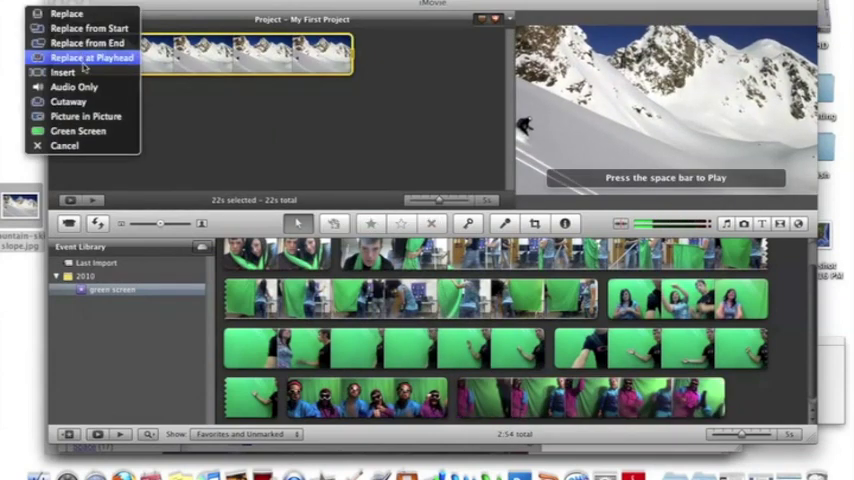
mouse_move(78, 131)
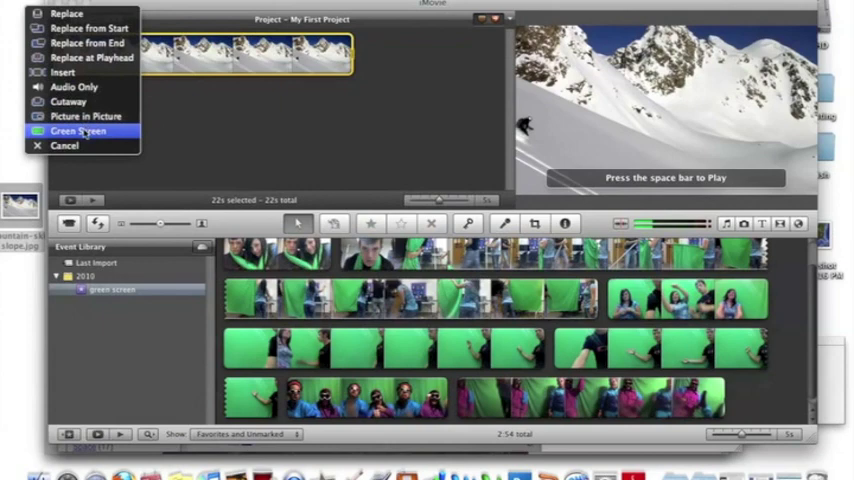
Drop the dancing clip onto the ski-slope photo as a Green Screen overlay.
left_click(77, 131)
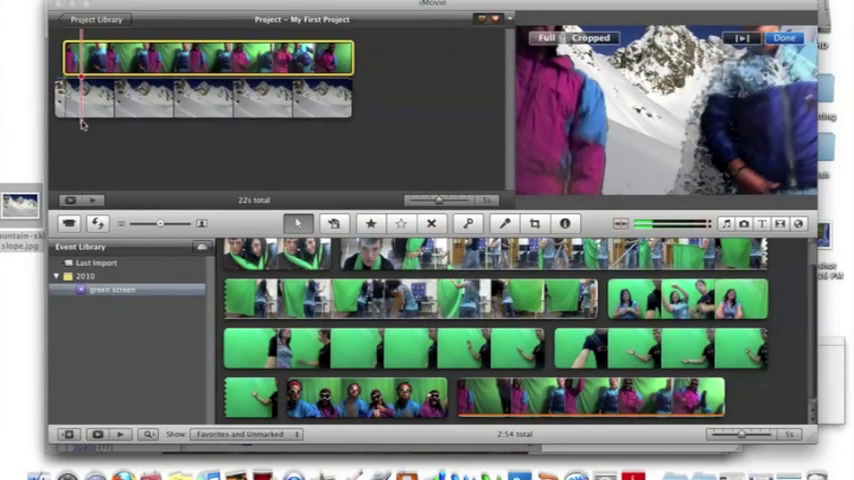
left_click(20, 4)
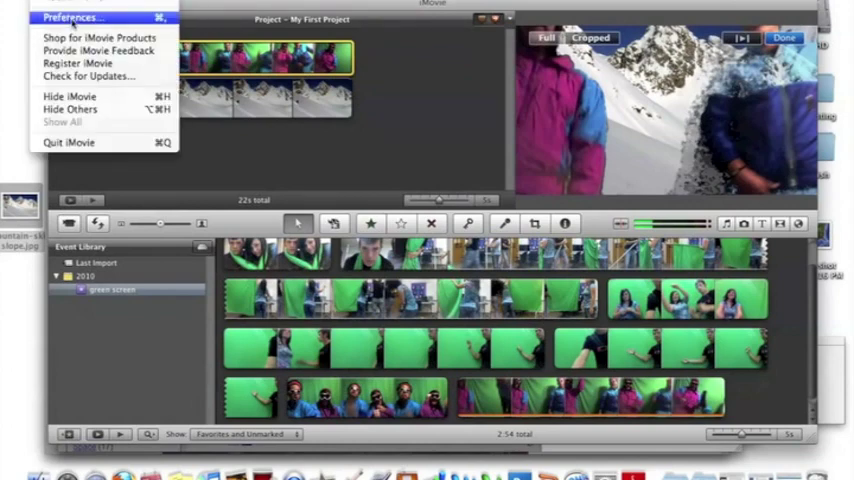
left_click(72, 17)
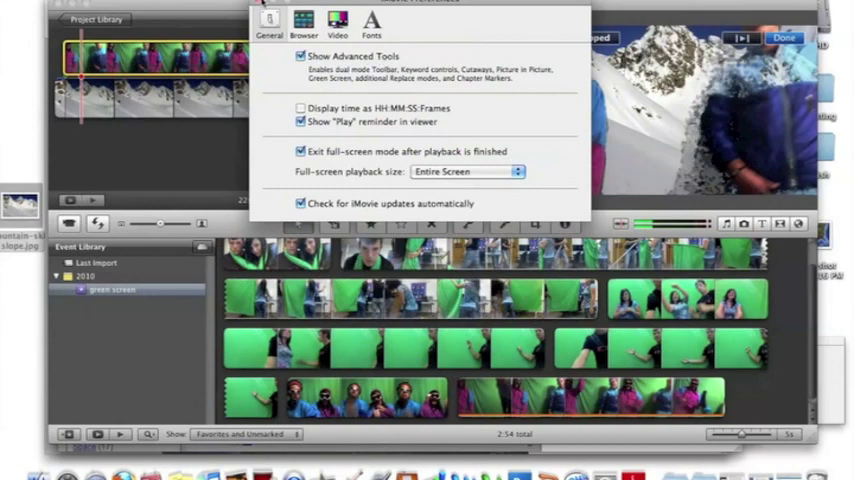
left_click(784, 37)
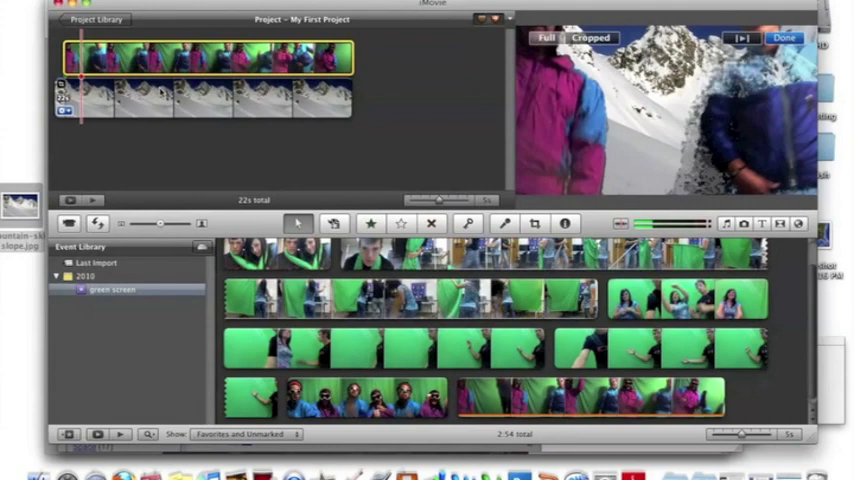